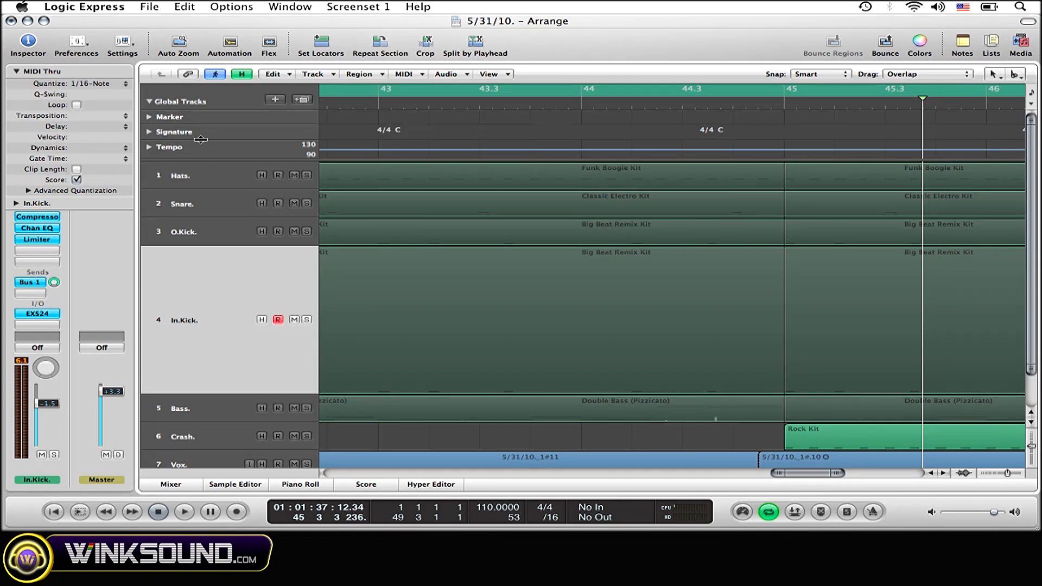
pyautogui.moveTo(180, 123)
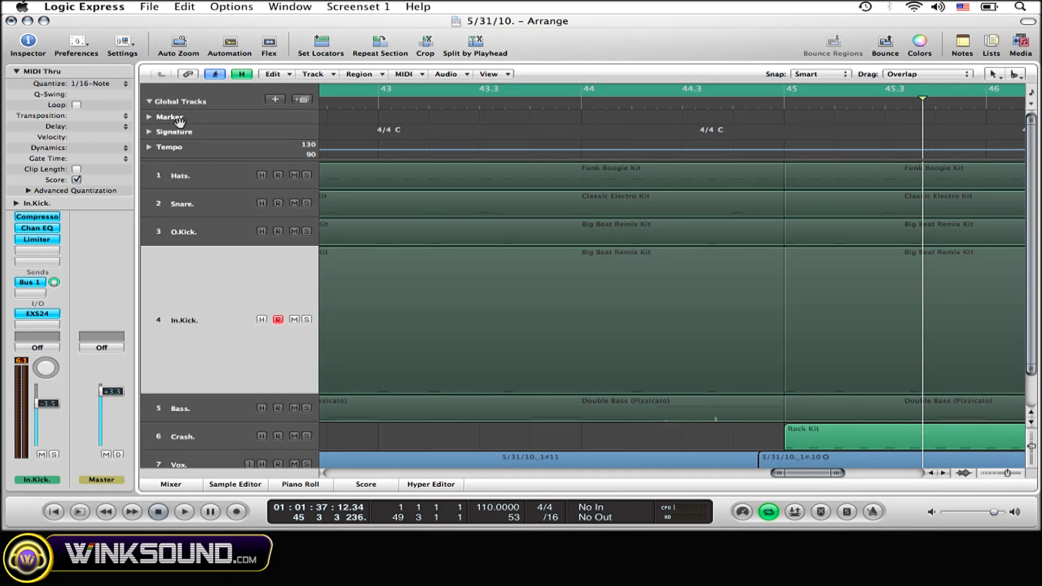
pyautogui.moveTo(184, 127)
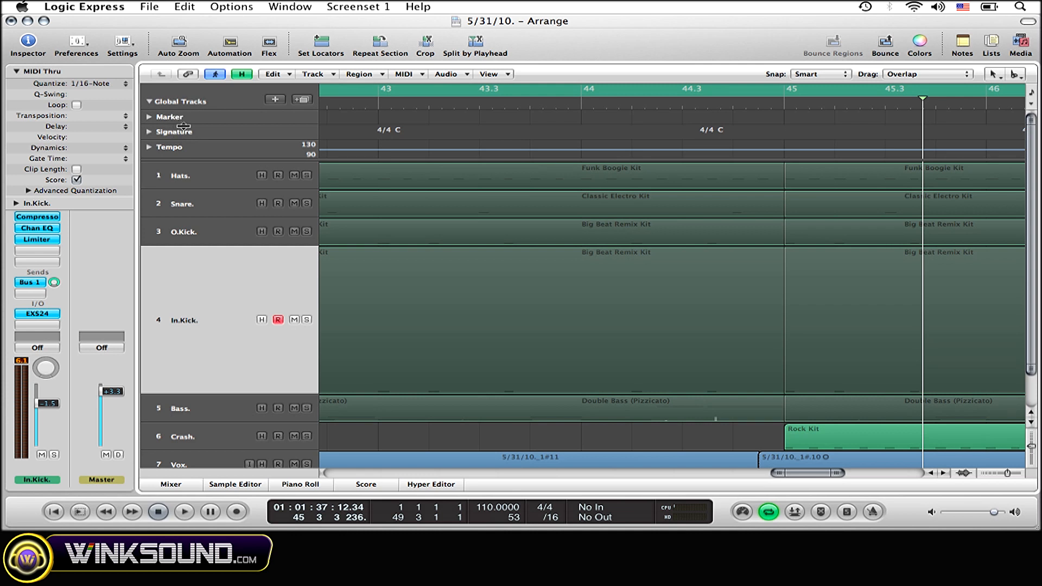
pyautogui.moveTo(189, 131)
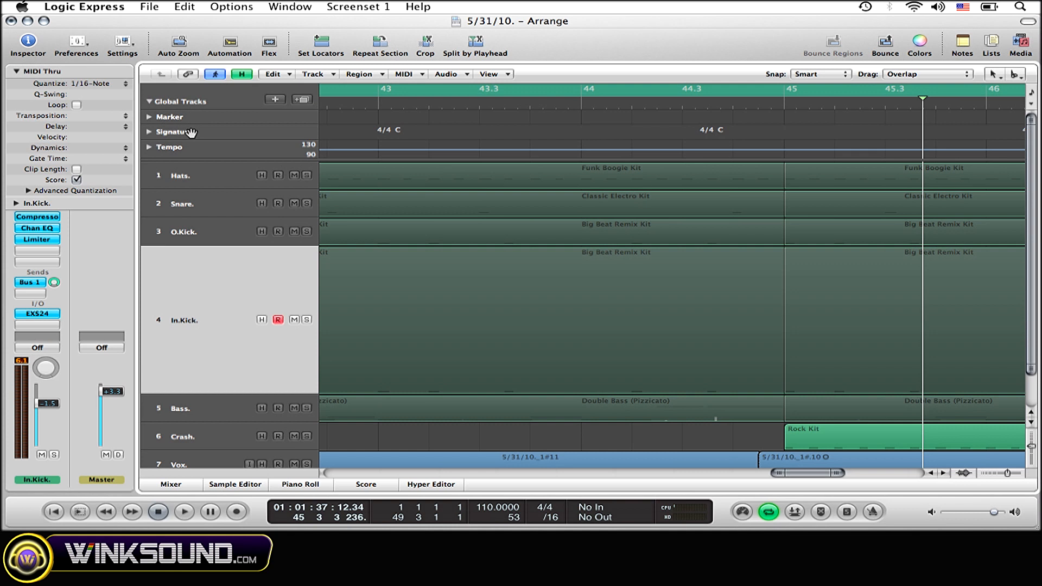
pyautogui.moveTo(500, 75)
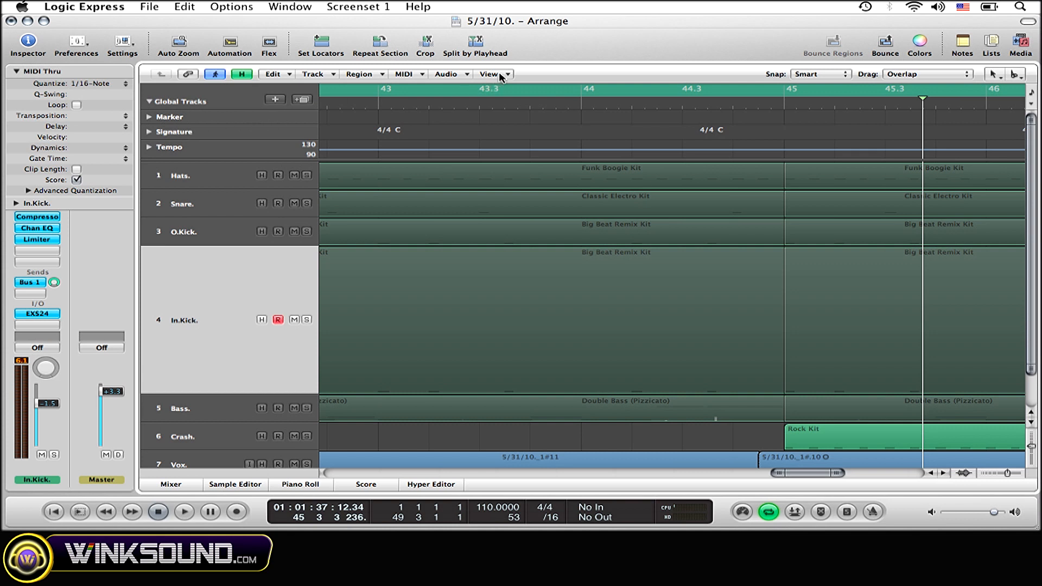
# Open Configure Global Tracks from the Arrange window's View menu.
pyautogui.click(489, 74)
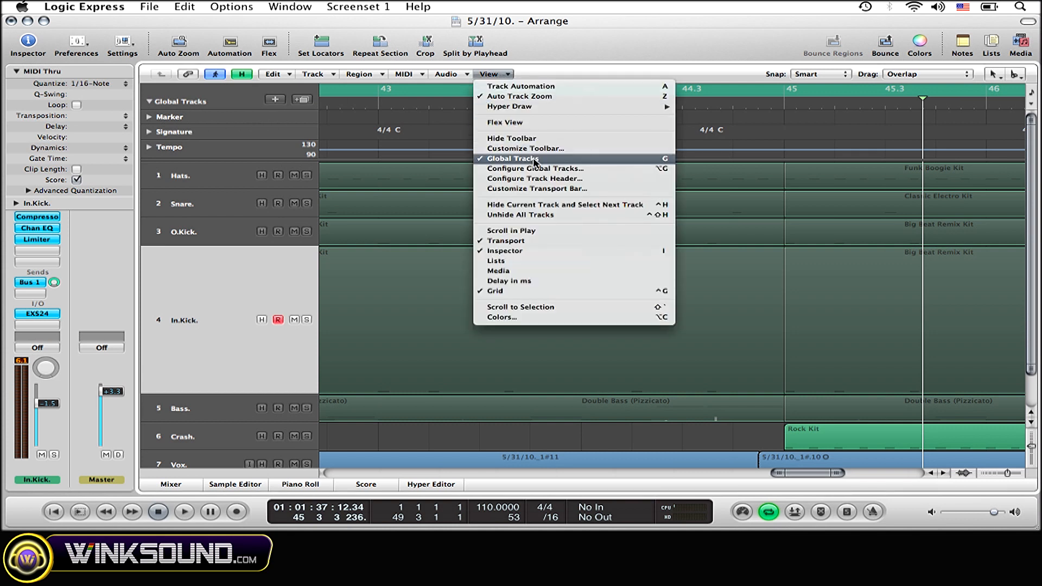
pyautogui.moveTo(535, 168)
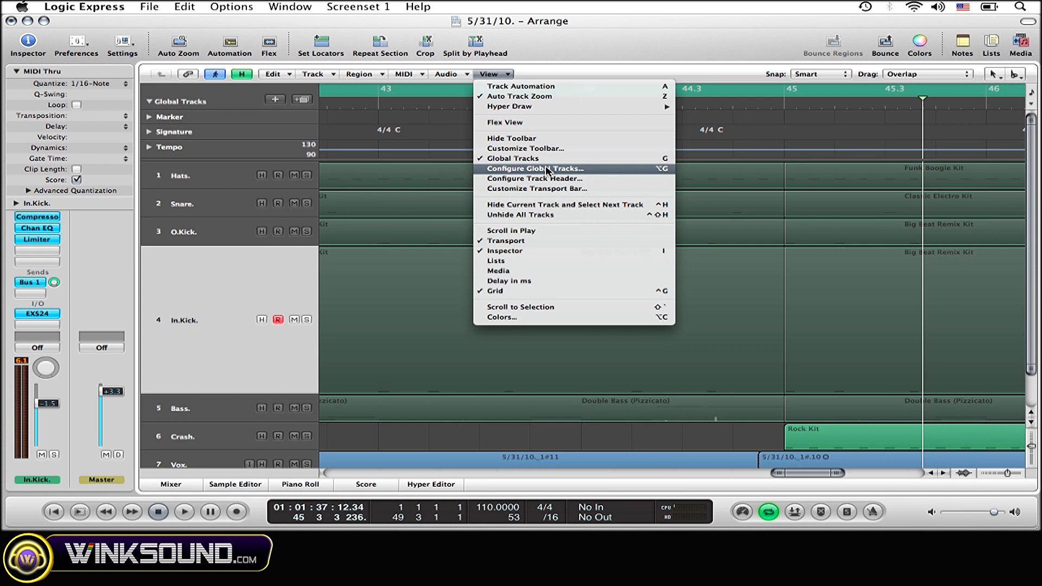
pyautogui.moveTo(553, 175)
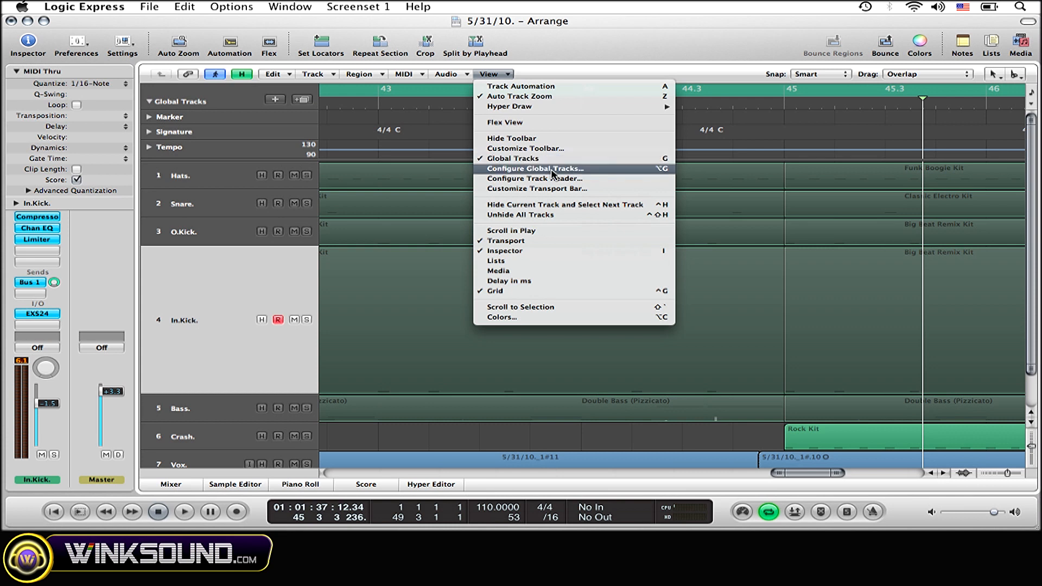
pyautogui.click(535, 169)
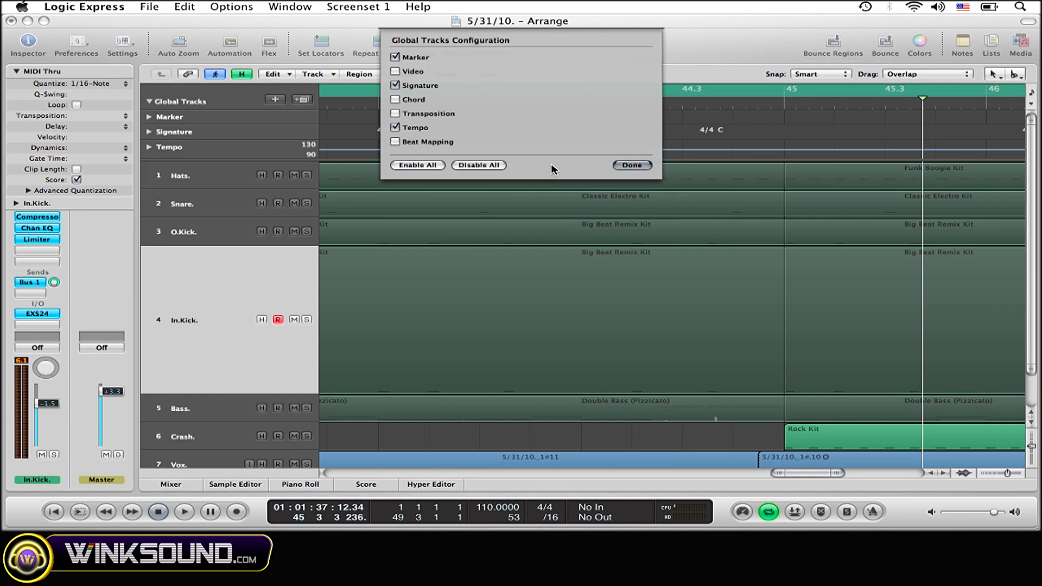
pyautogui.moveTo(521, 91)
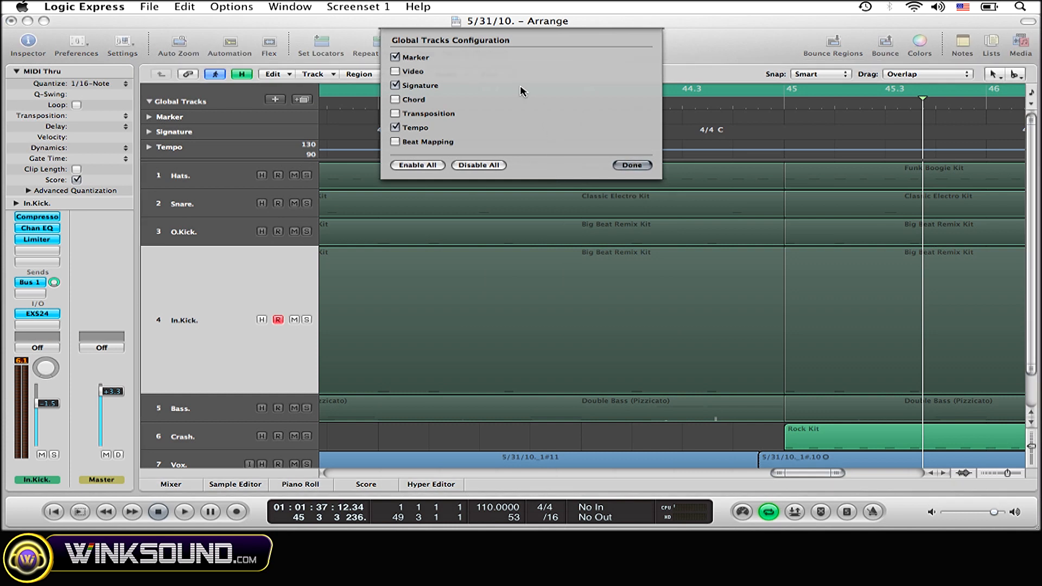
pyautogui.moveTo(439, 88)
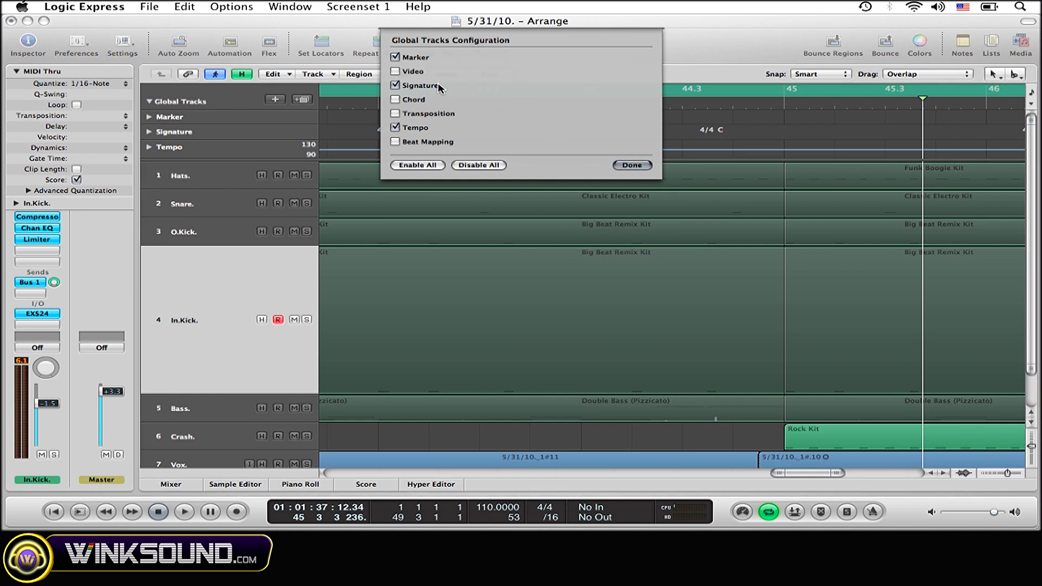
# Enable the Video global track, disable Marker, and confirm with Done.
pyautogui.click(396, 71)
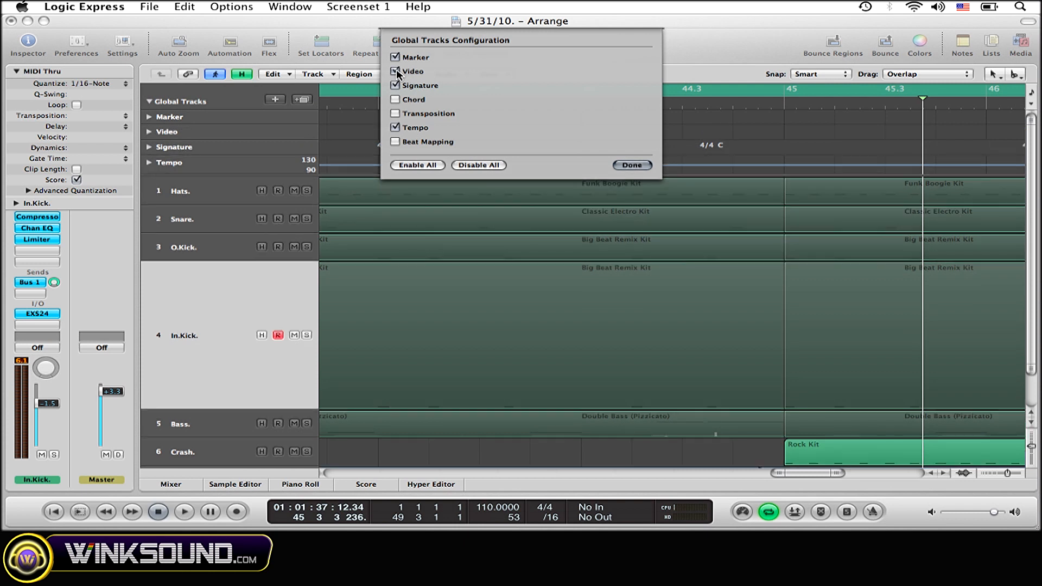
pyautogui.click(395, 71)
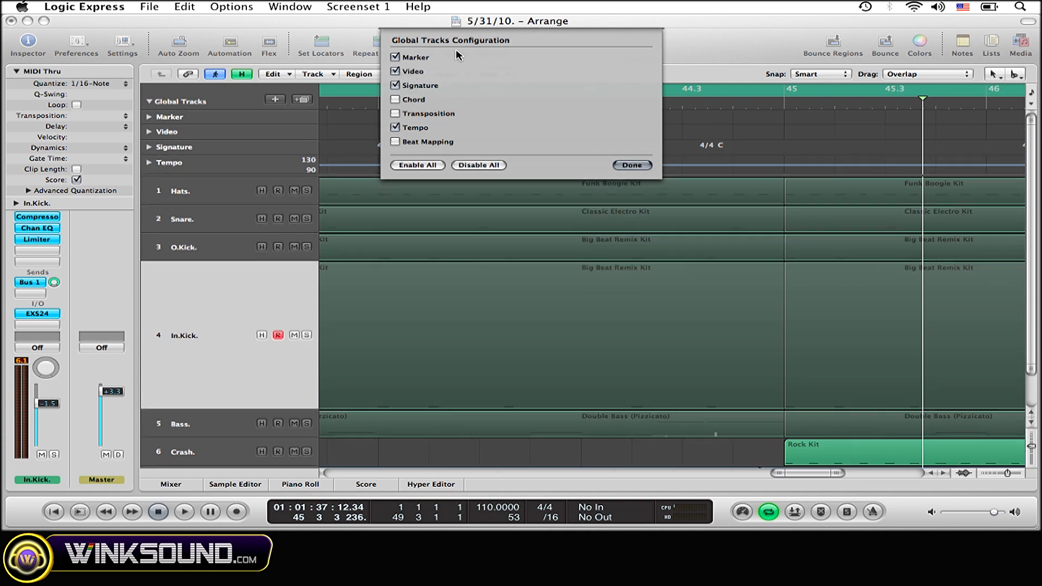
pyautogui.moveTo(412, 71)
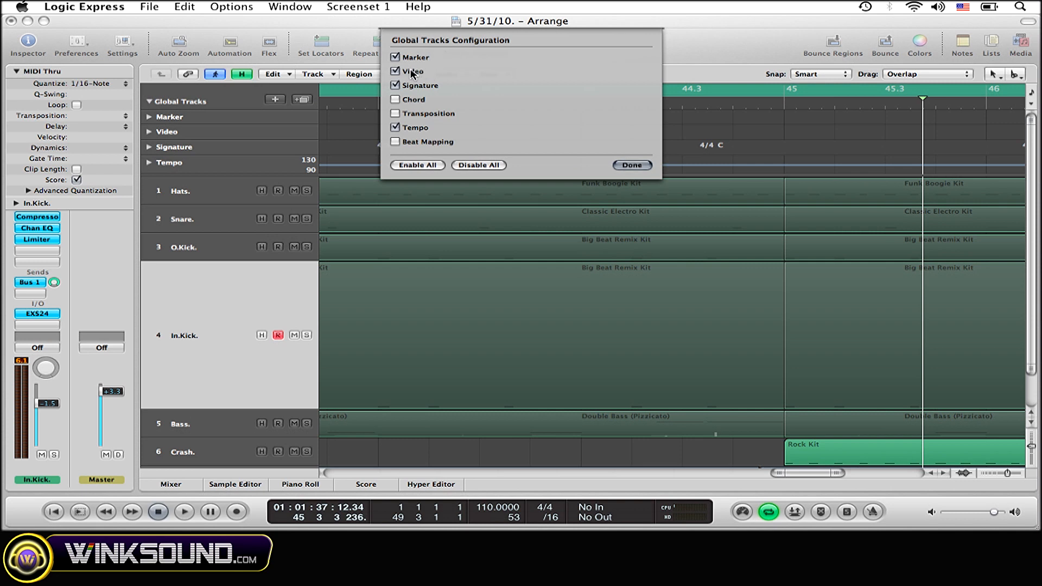
pyautogui.moveTo(399, 60)
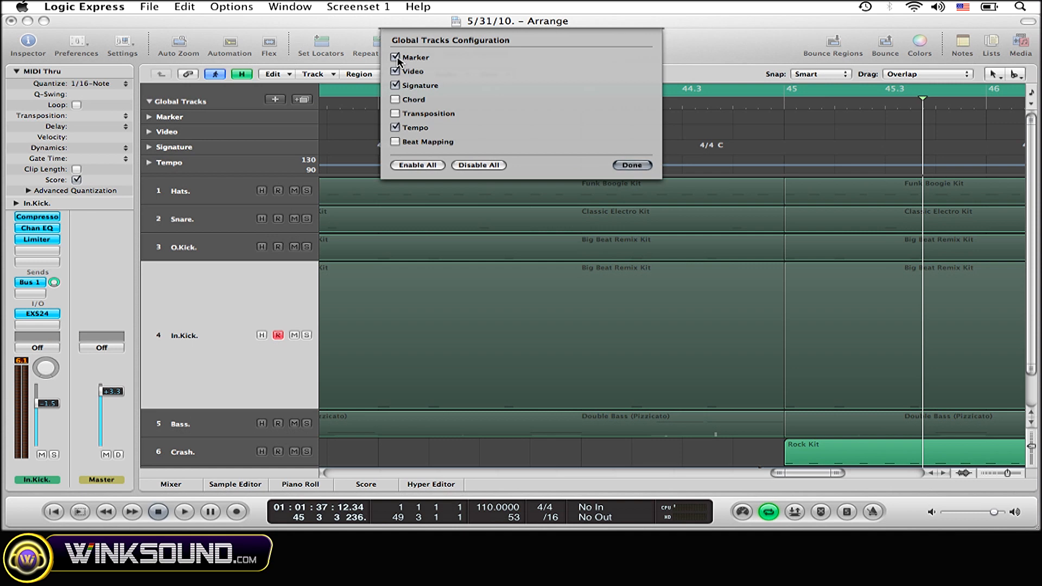
pyautogui.click(396, 57)
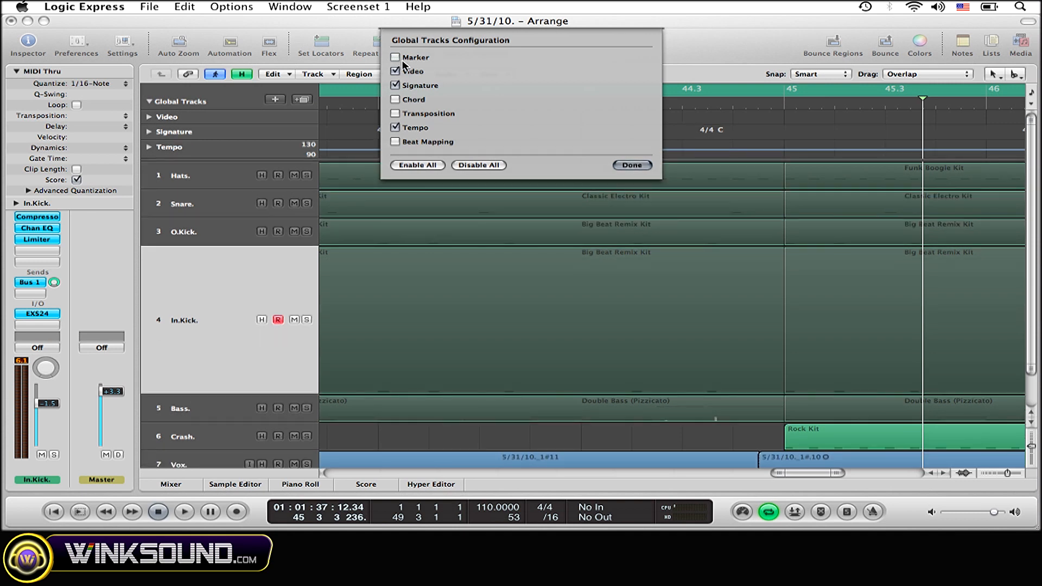
pyautogui.moveTo(573, 156)
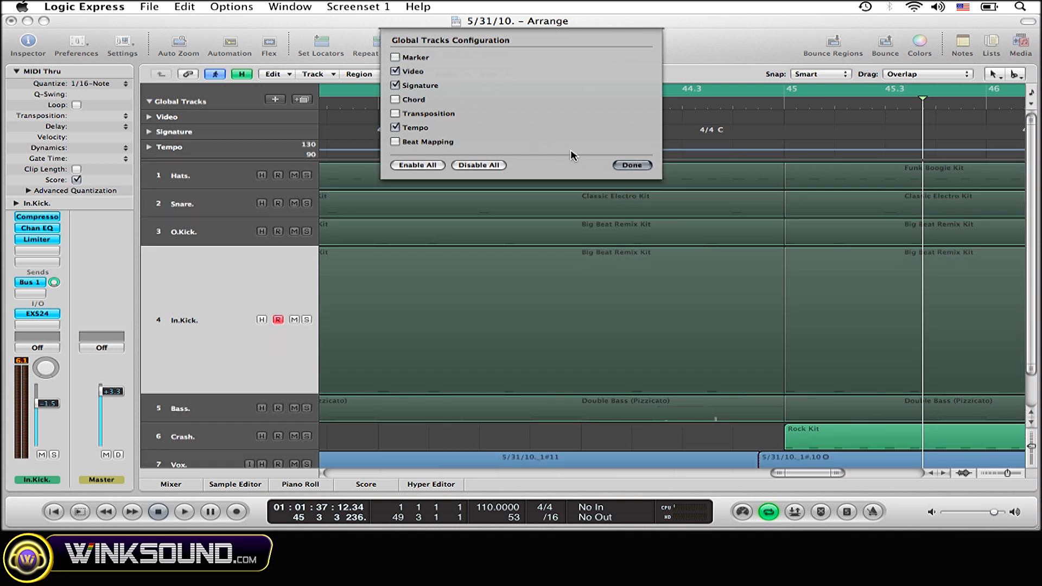
pyautogui.click(630, 165)
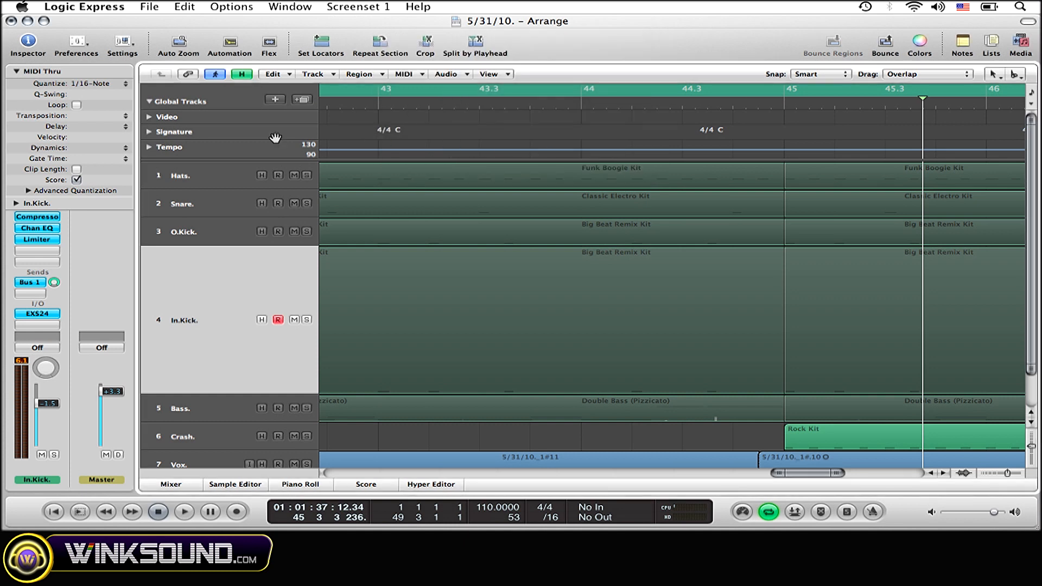
# Expand the Video global track to reveal its movie and cut-detection options.
pyautogui.click(150, 117)
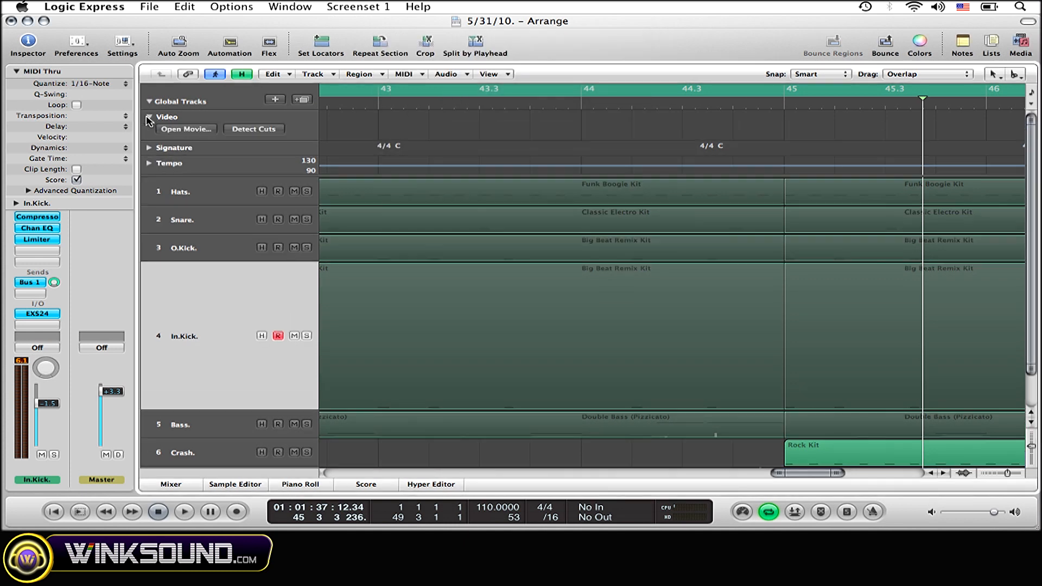
pyautogui.click(149, 117)
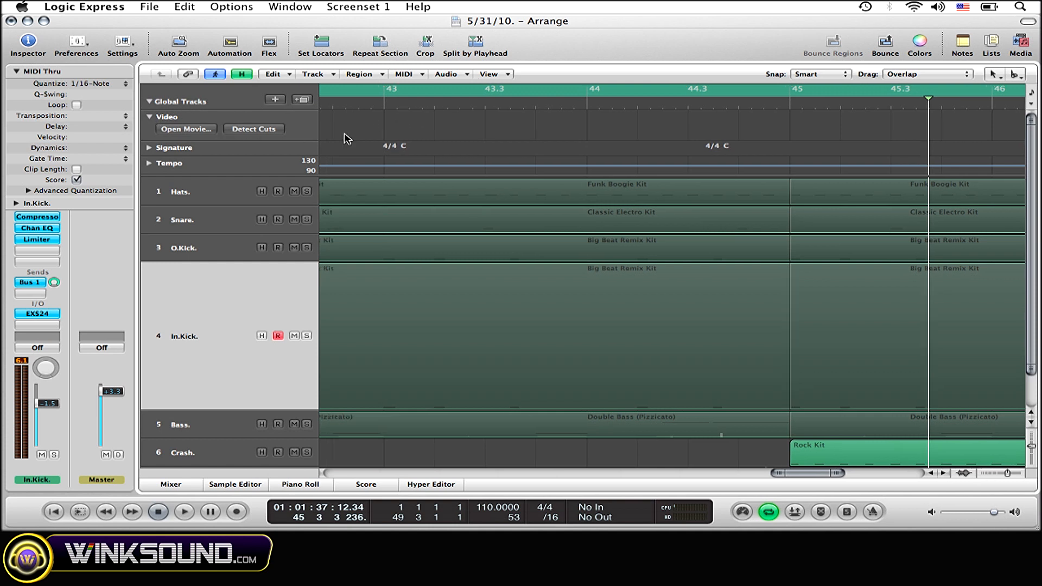
pyautogui.hscroll(-3)
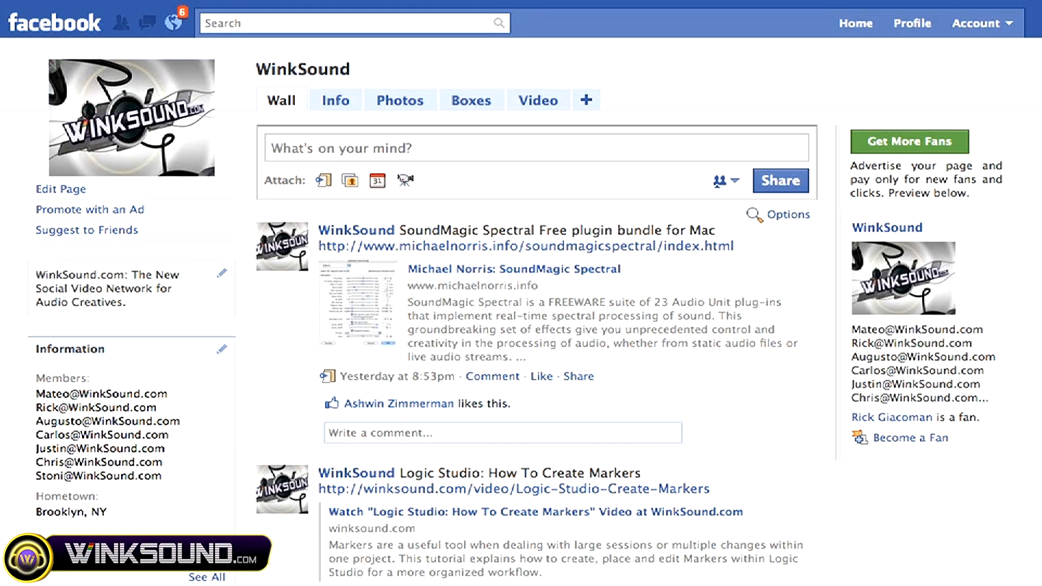
pyautogui.scroll(-3)
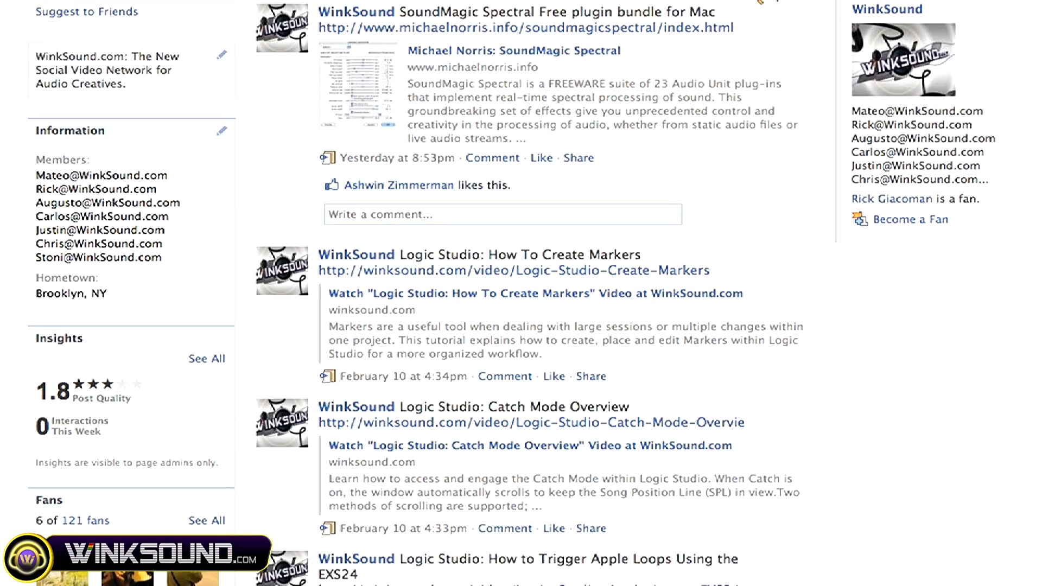